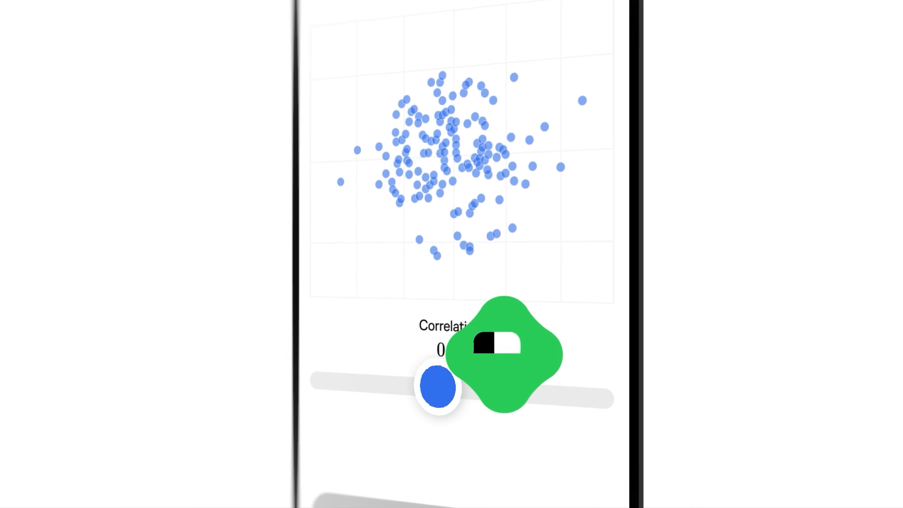
Set the correlation slider to -1.0 for a perfect downward line and check the answer
{"action": "left_click_drag", "start_coordinate": [438, 387], "coordinate": [253, 313]}
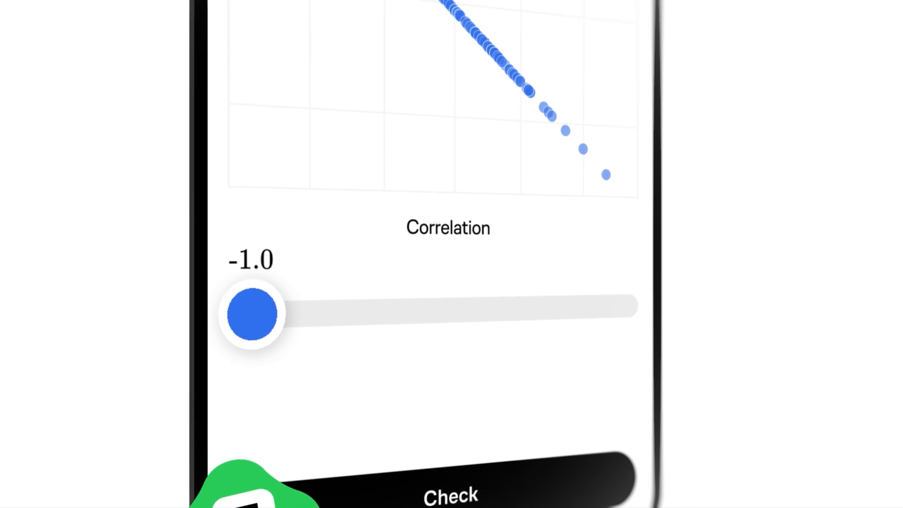
{"action": "left_click", "coordinate": [610, 404]}
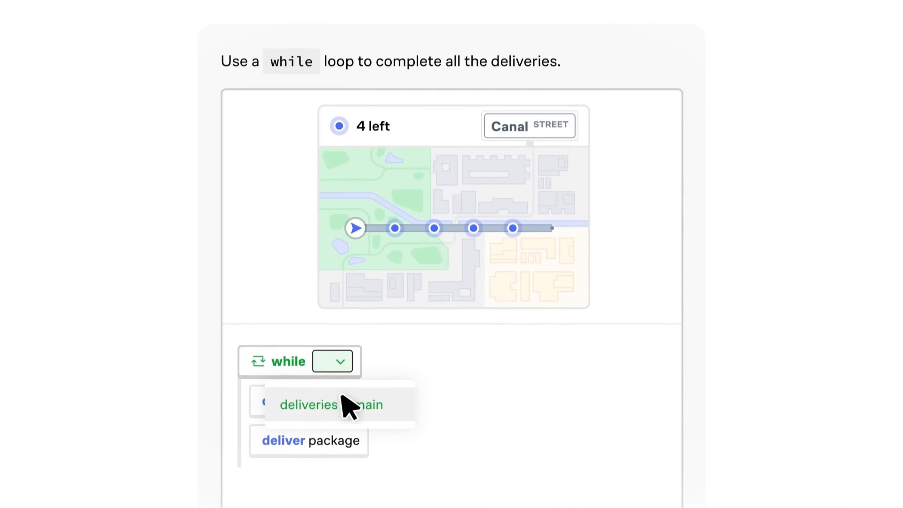
Choose the deliveries-remaining condition so the while loop keeps delivering packages
{"action": "left_click", "coordinate": [309, 404]}
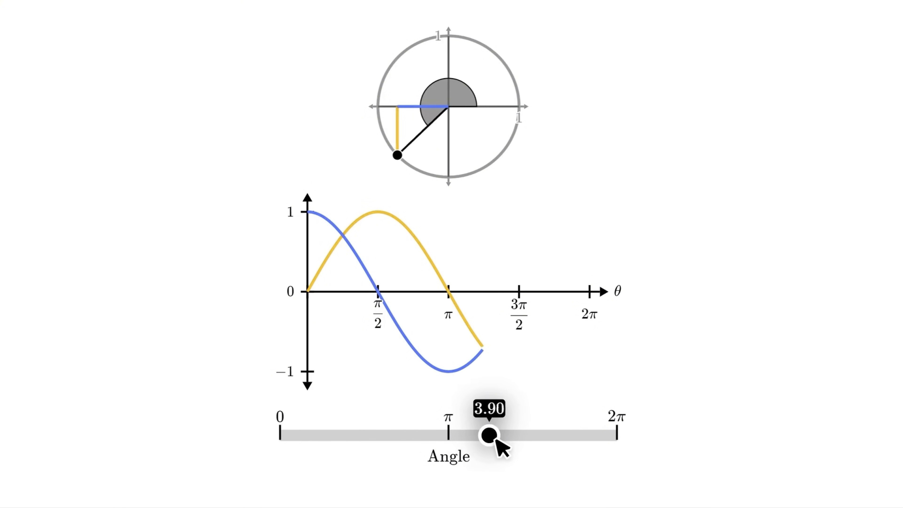
Extend the 3D solids' swept angle nearly to maximum so the discs are almost full
{"action": "left_click_drag", "start_coordinate": [490, 434], "coordinate": [585, 426]}
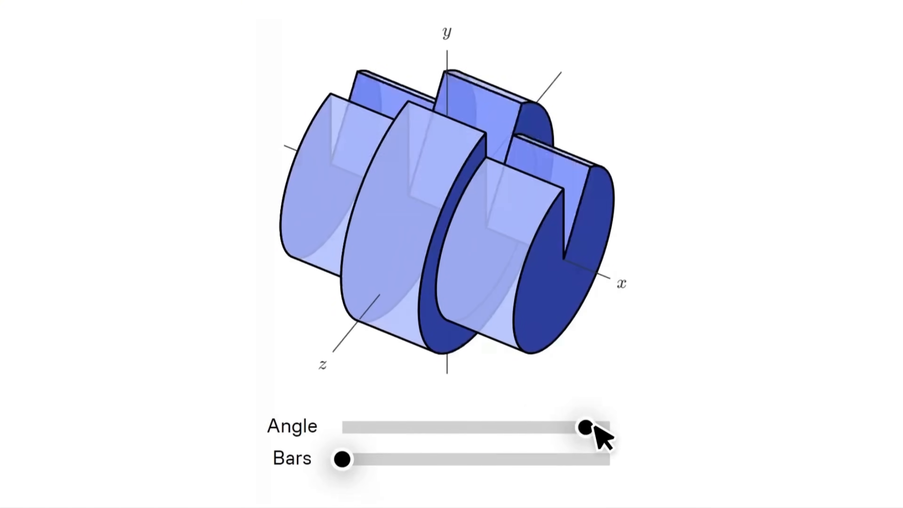